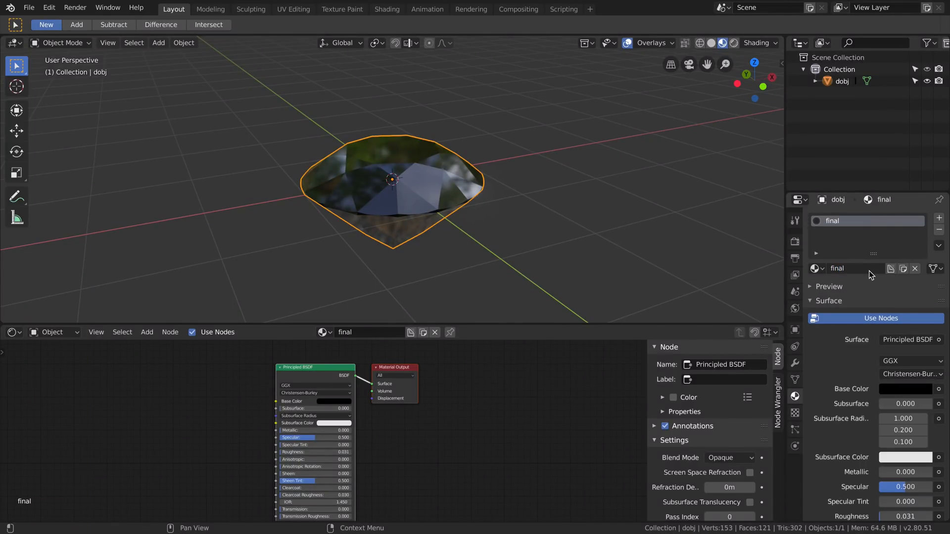
{"action": "mouse_move", "coordinate": [816, 268]}
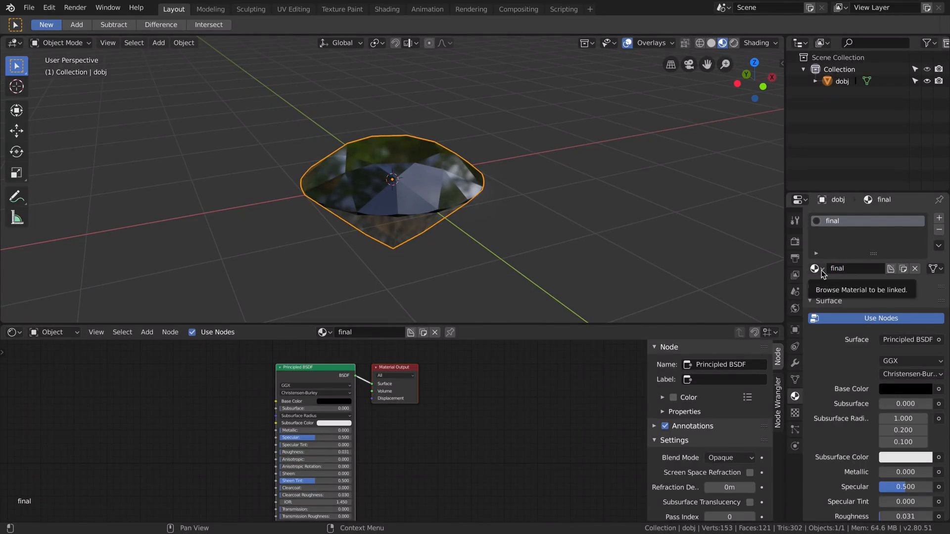
Try Material.003 on the diamond, then switch it back to the 'final' material.
{"action": "left_click", "coordinate": [815, 268]}
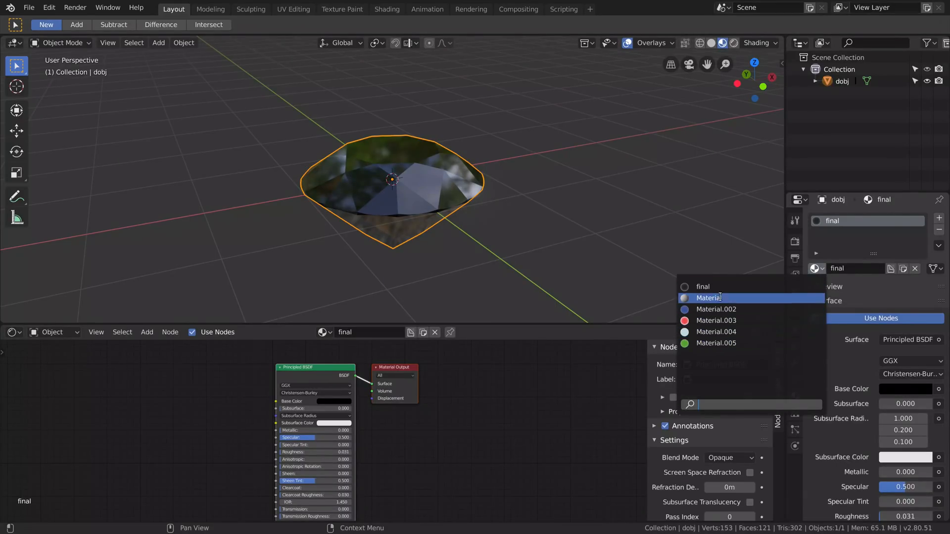
{"action": "left_click", "coordinate": [682, 235]}
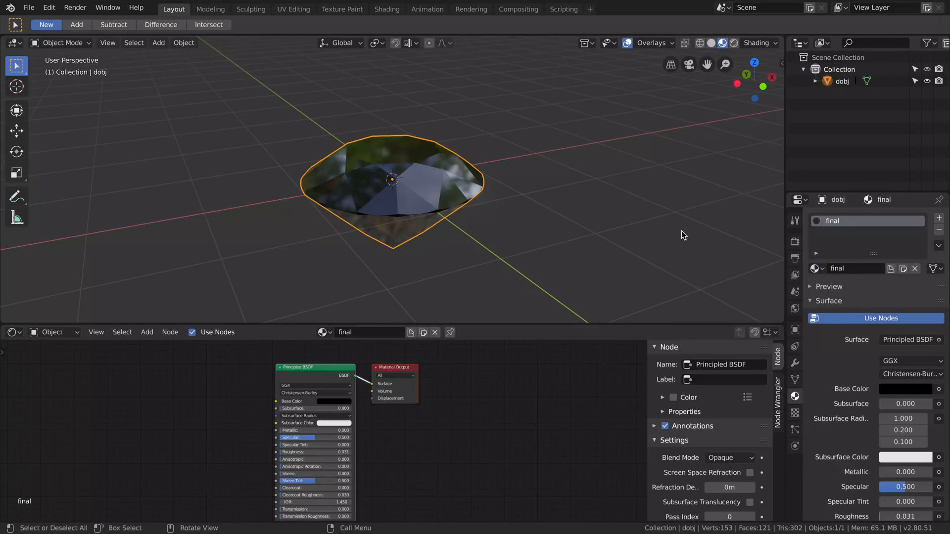
{"action": "left_click", "coordinate": [815, 268]}
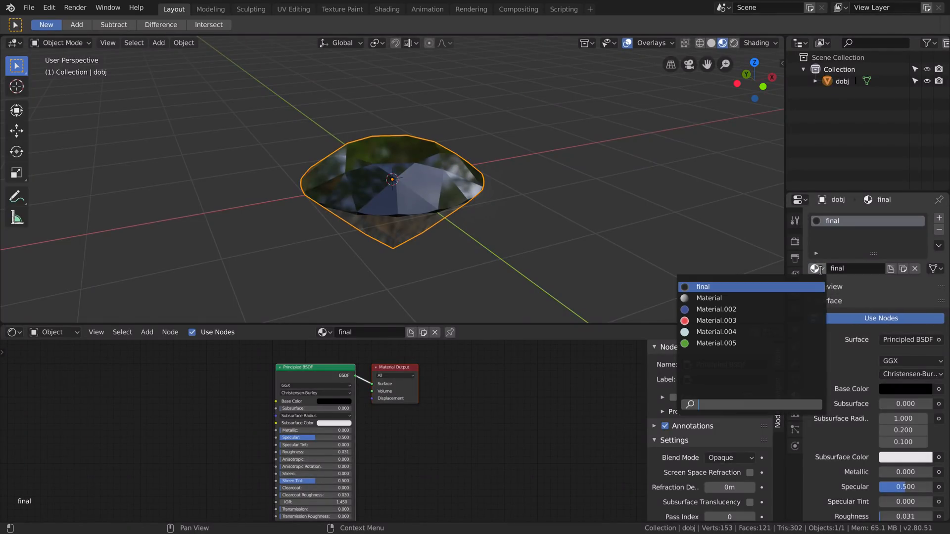
{"action": "mouse_move", "coordinate": [716, 320]}
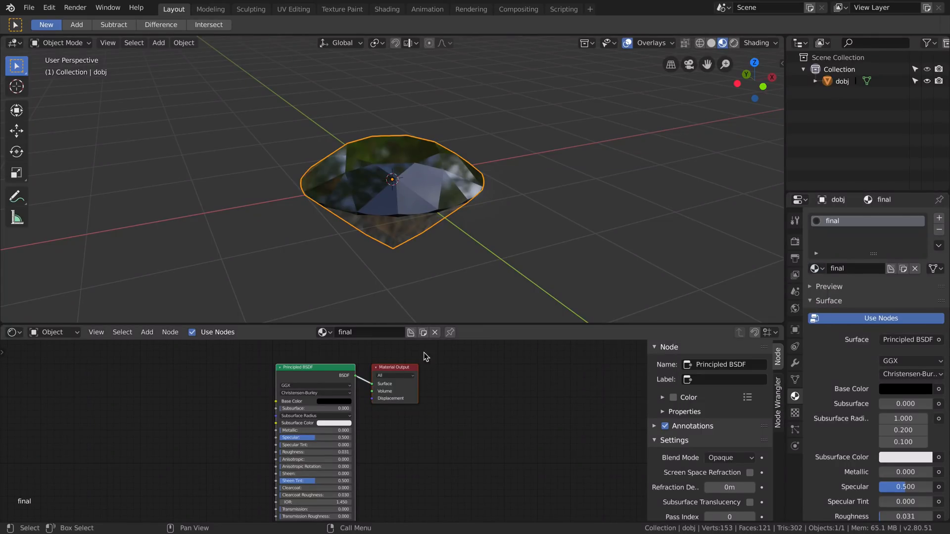
{"action": "left_click", "coordinate": [324, 332]}
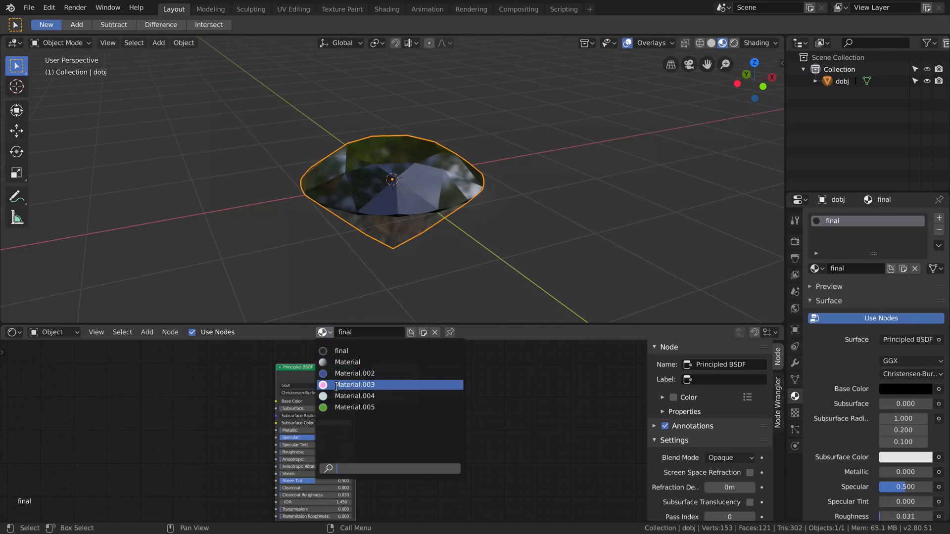
{"action": "left_click", "coordinate": [434, 332]}
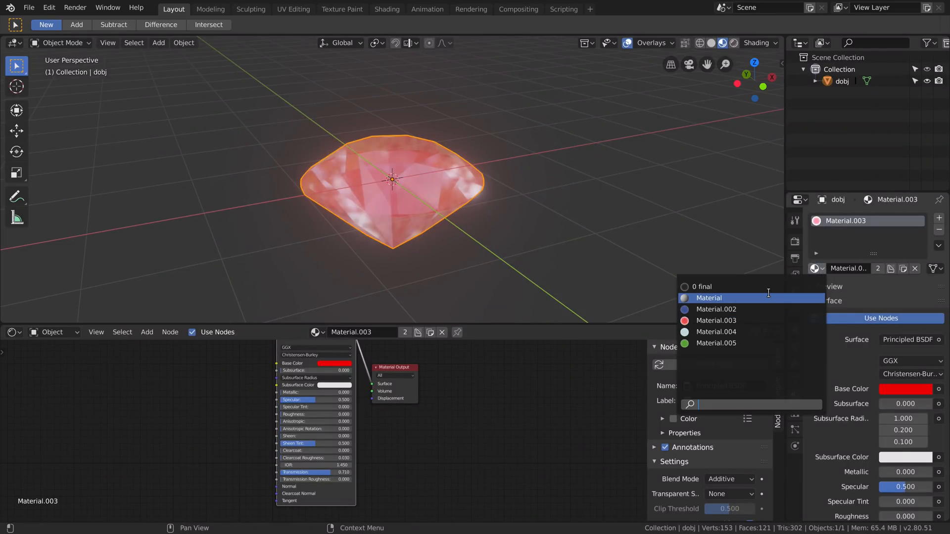
{"action": "left_click", "coordinate": [702, 286]}
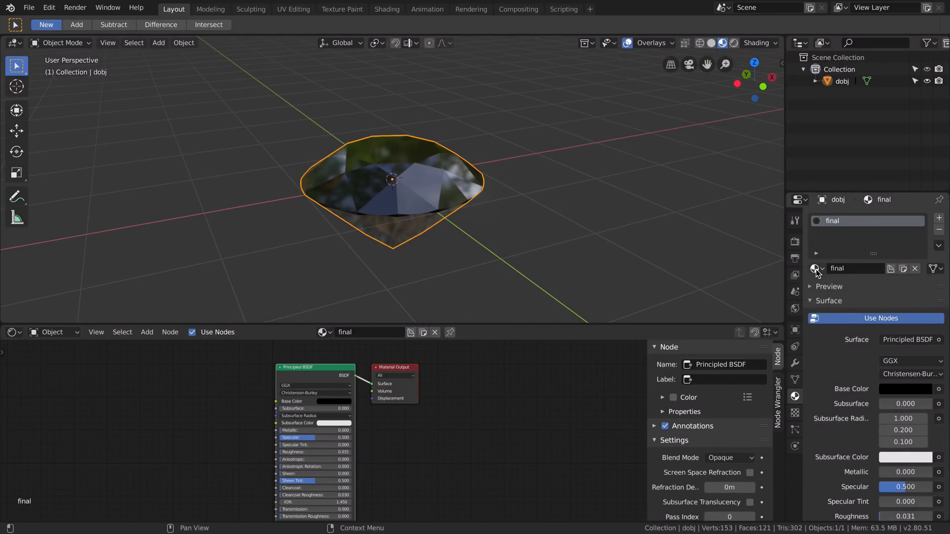
{"action": "left_click", "coordinate": [816, 268]}
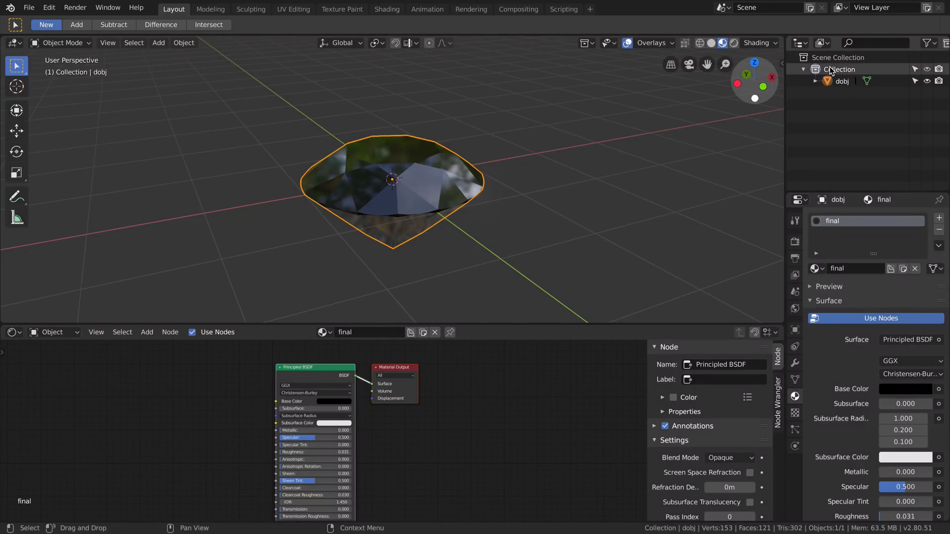
Show Blender File data in the Outliner and delete Material.003 from Materials.
{"action": "left_click", "coordinate": [821, 43]}
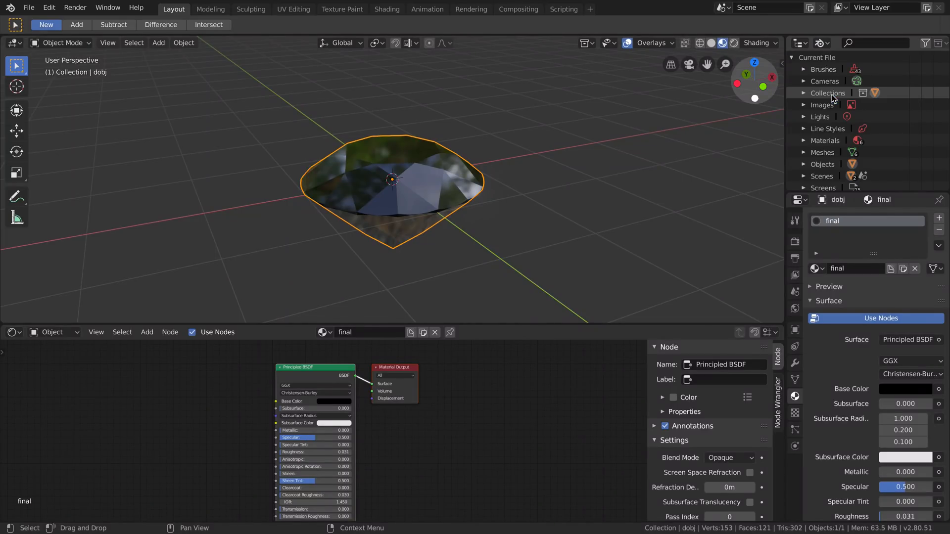
{"action": "left_click", "coordinate": [804, 140]}
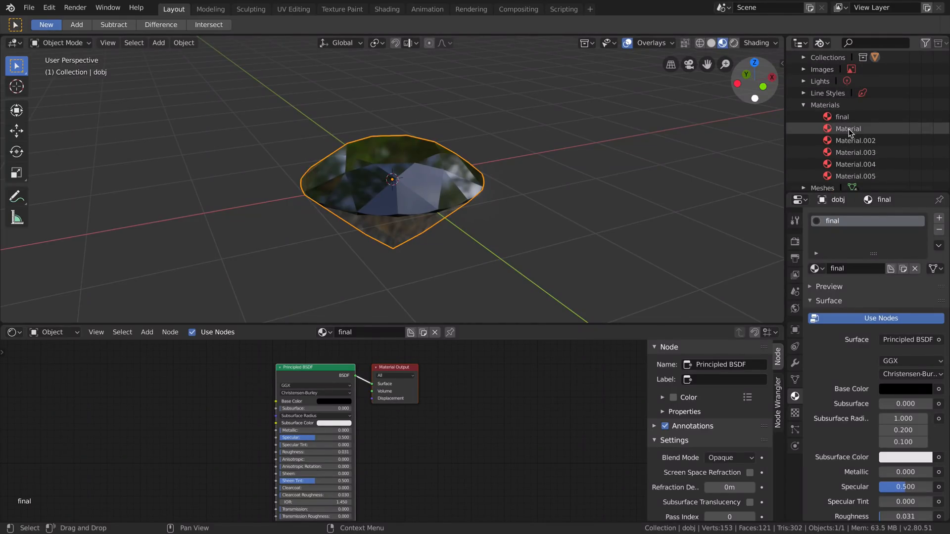
{"action": "right_click", "coordinate": [848, 128]}
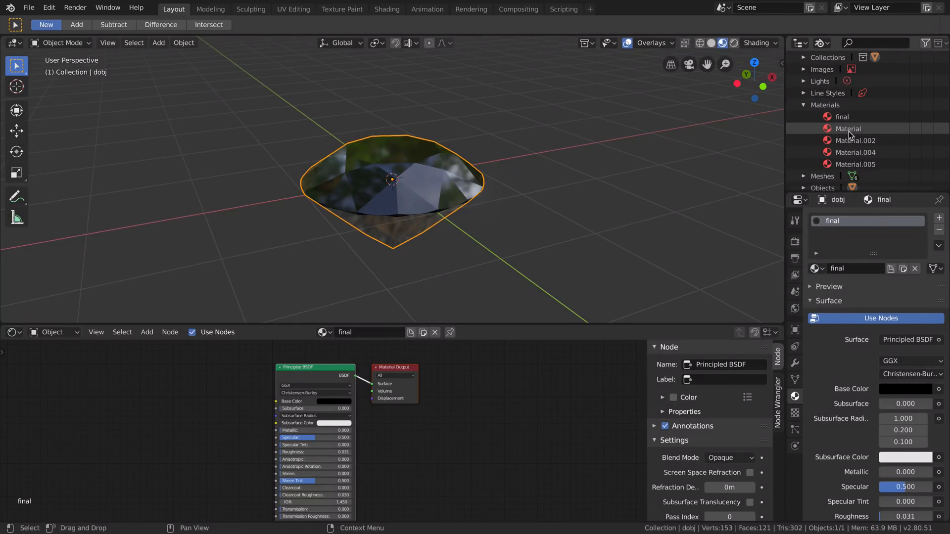
{"action": "scroll", "scroll_direction": "down", "scroll_amount": 3}
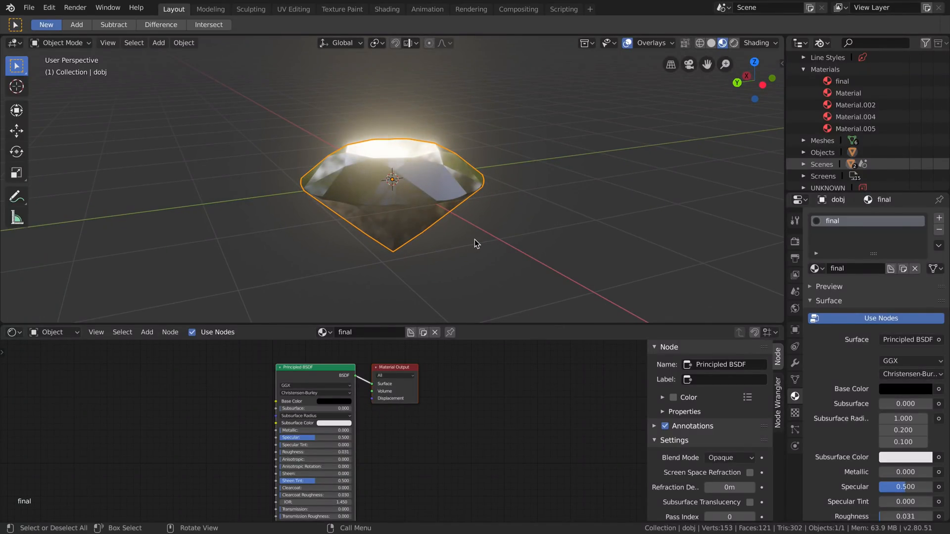
Switch the Outliner to Orphan Data and expand, then collapse, the orphaned Meshes.
{"action": "left_click", "coordinate": [823, 43]}
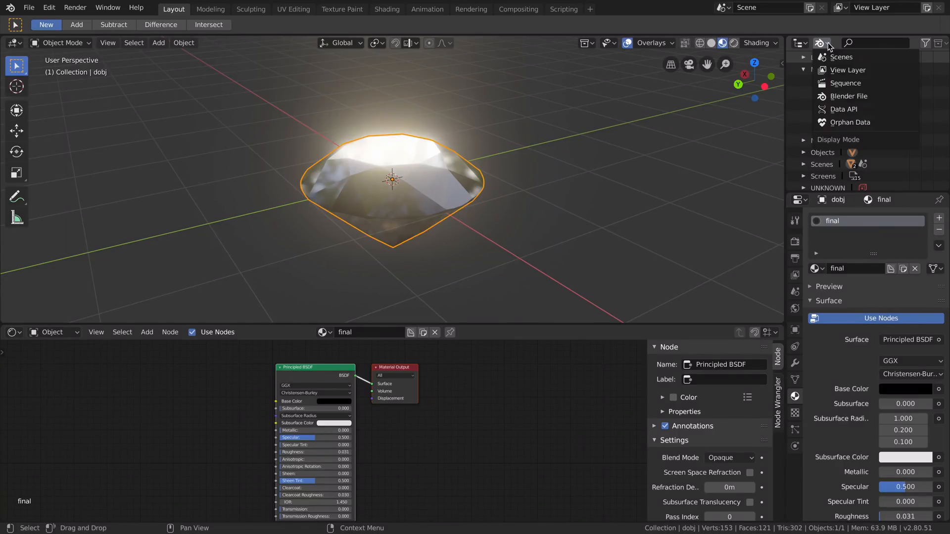
{"action": "left_click", "coordinate": [821, 42]}
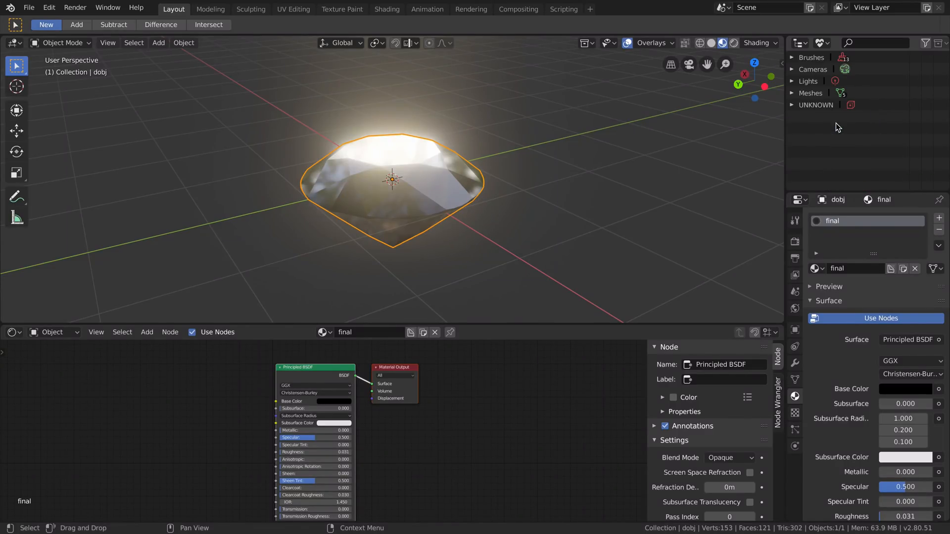
{"action": "mouse_move", "coordinate": [832, 154]}
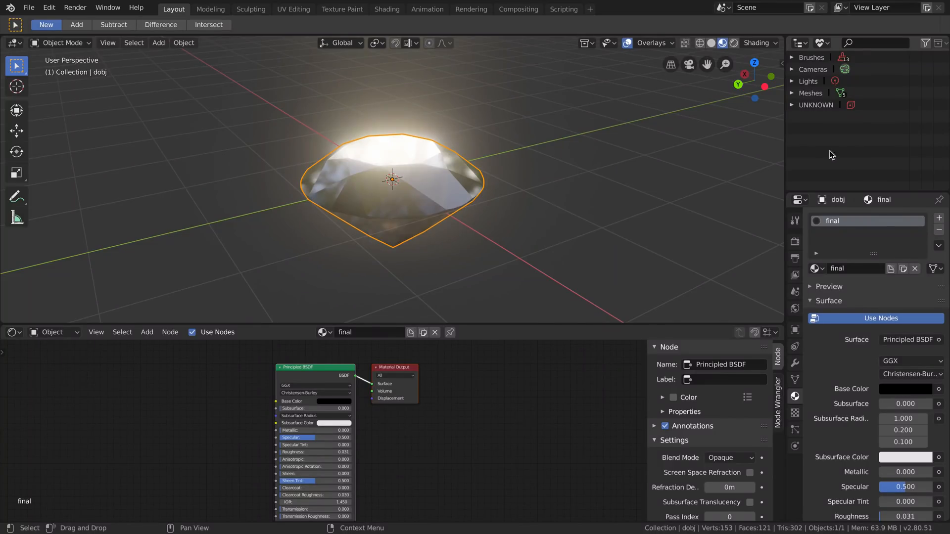
{"action": "left_click", "coordinate": [793, 93]}
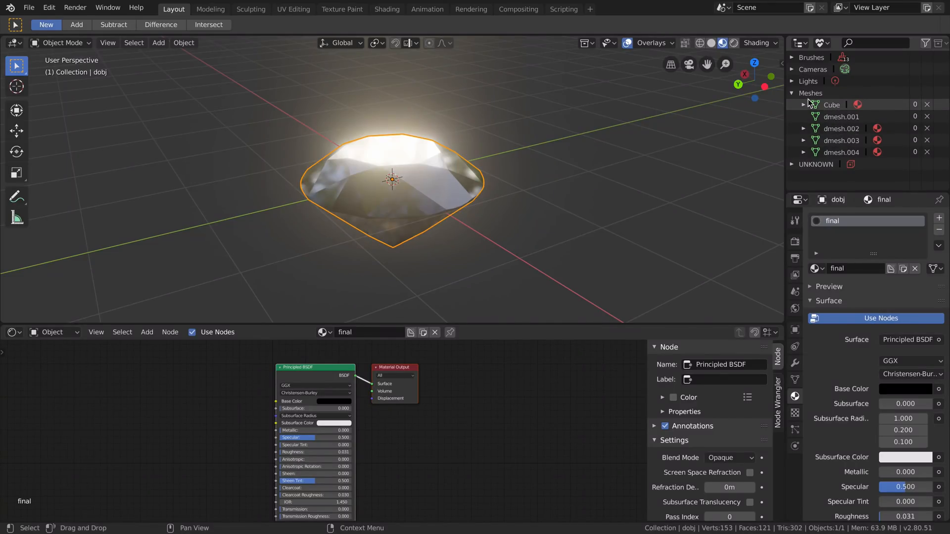
{"action": "left_click", "coordinate": [793, 92]}
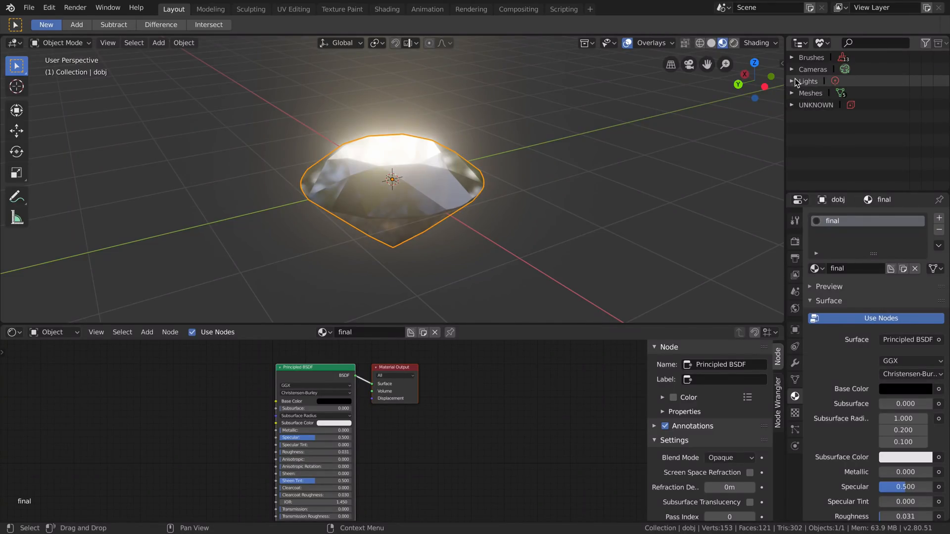
{"action": "left_click", "coordinate": [791, 92]}
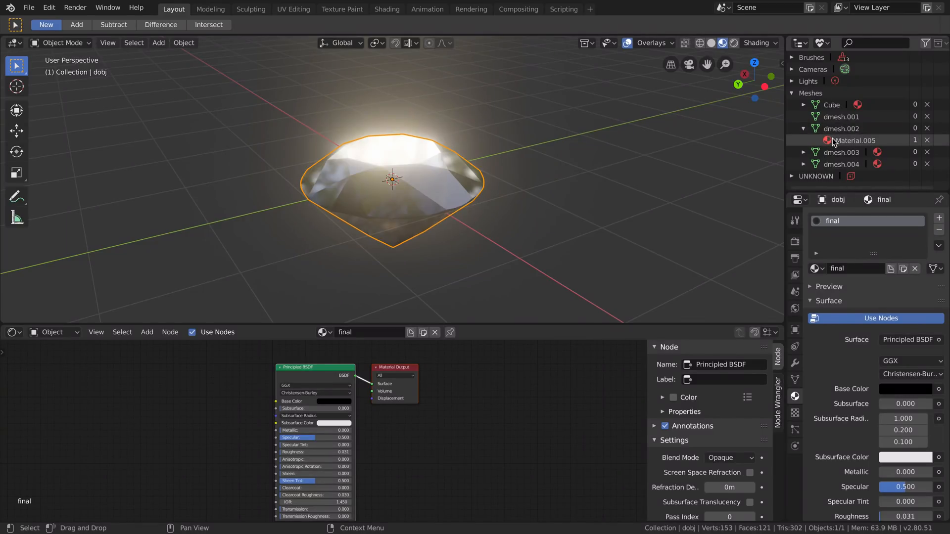
{"action": "left_click", "coordinate": [803, 152]}
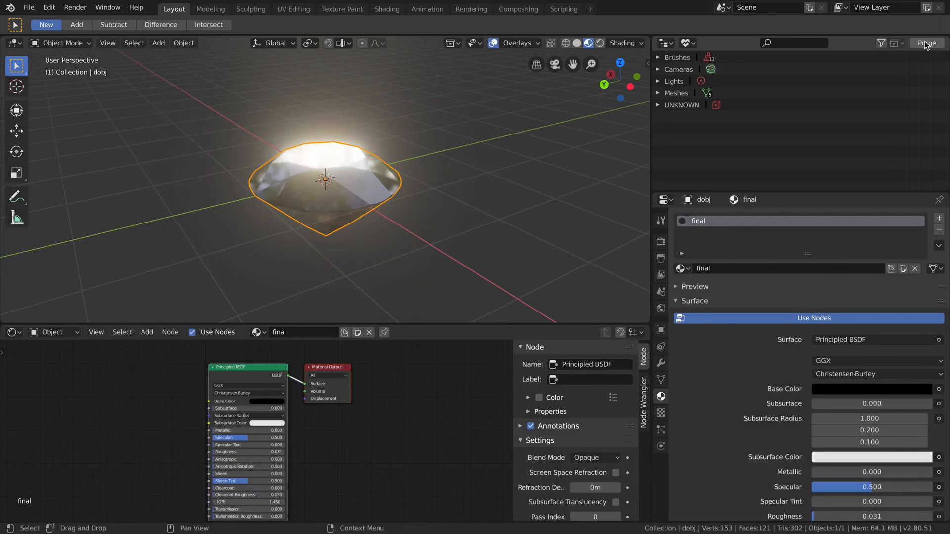
Purge the orphan data and confirm only the 'final' material remains.
{"action": "left_click", "coordinate": [926, 43]}
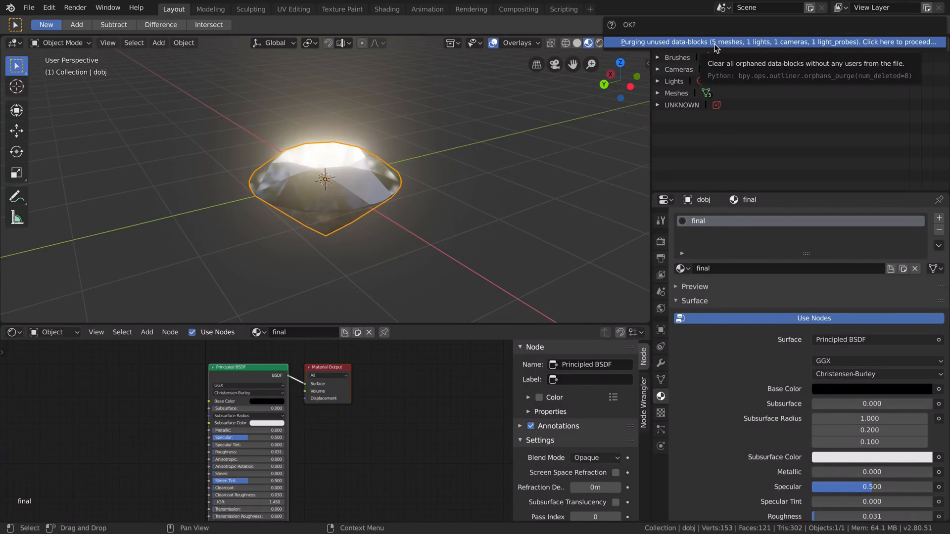
{"action": "mouse_move", "coordinate": [796, 48]}
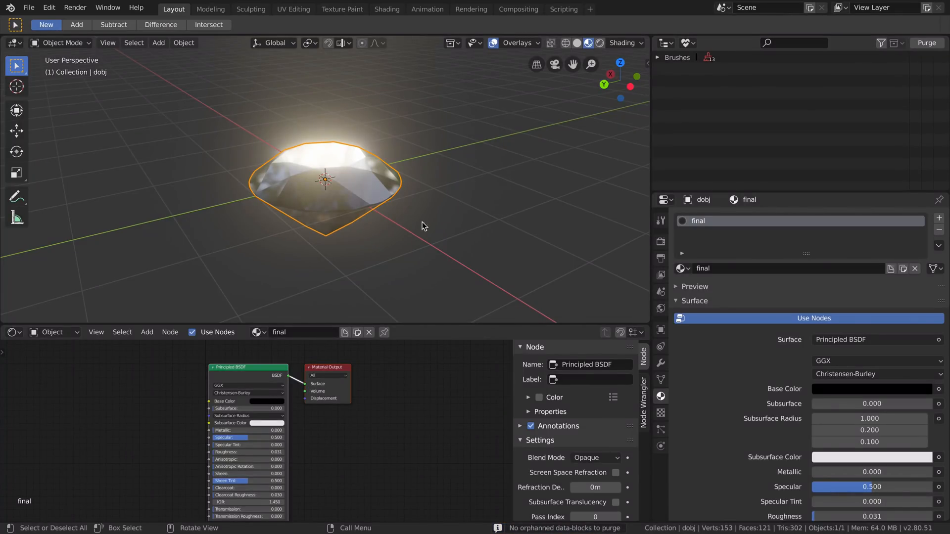
{"action": "left_click", "coordinate": [681, 268]}
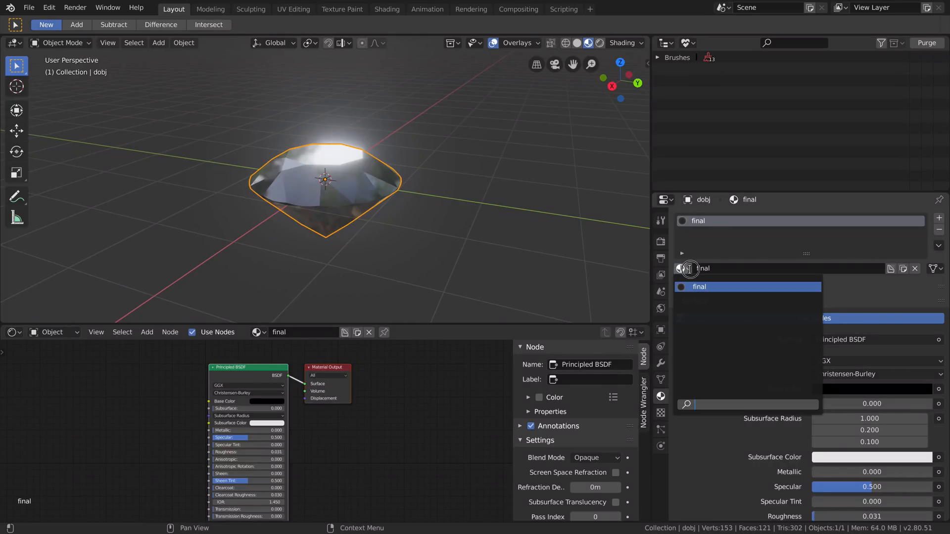